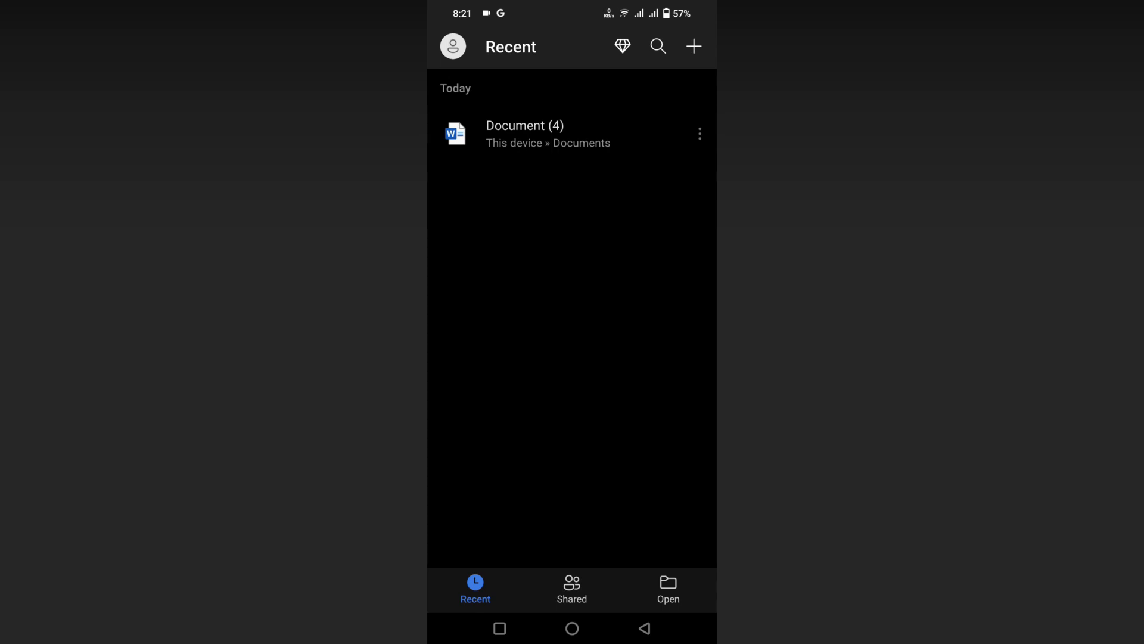
- Create a new blank document, Document (6), from the Recent screen
left_click(692, 46)
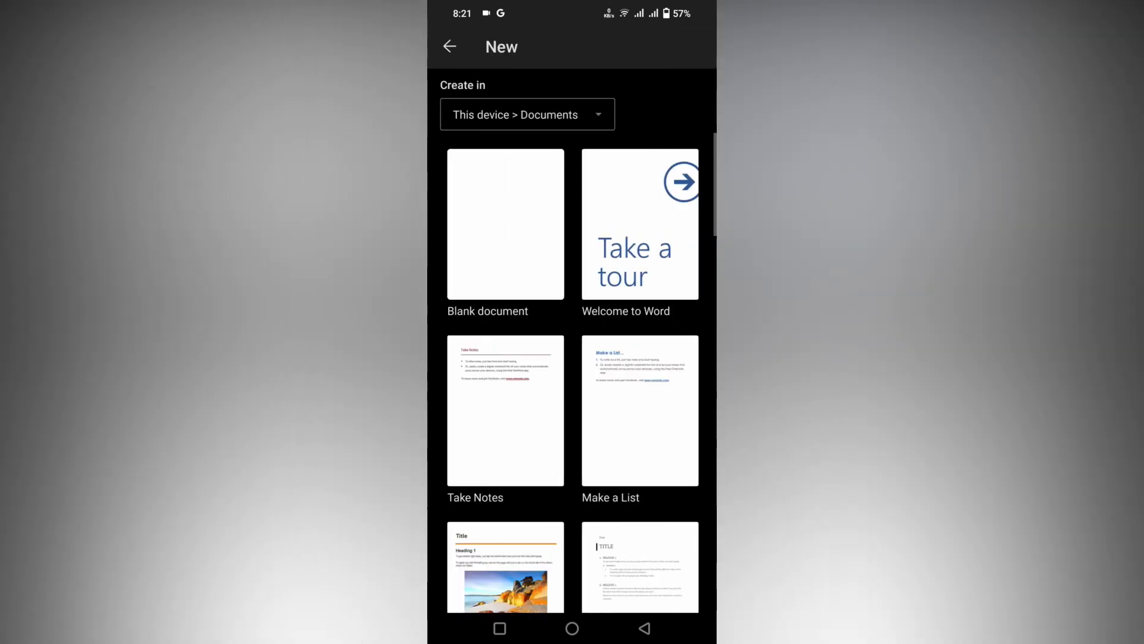
left_click(504, 224)
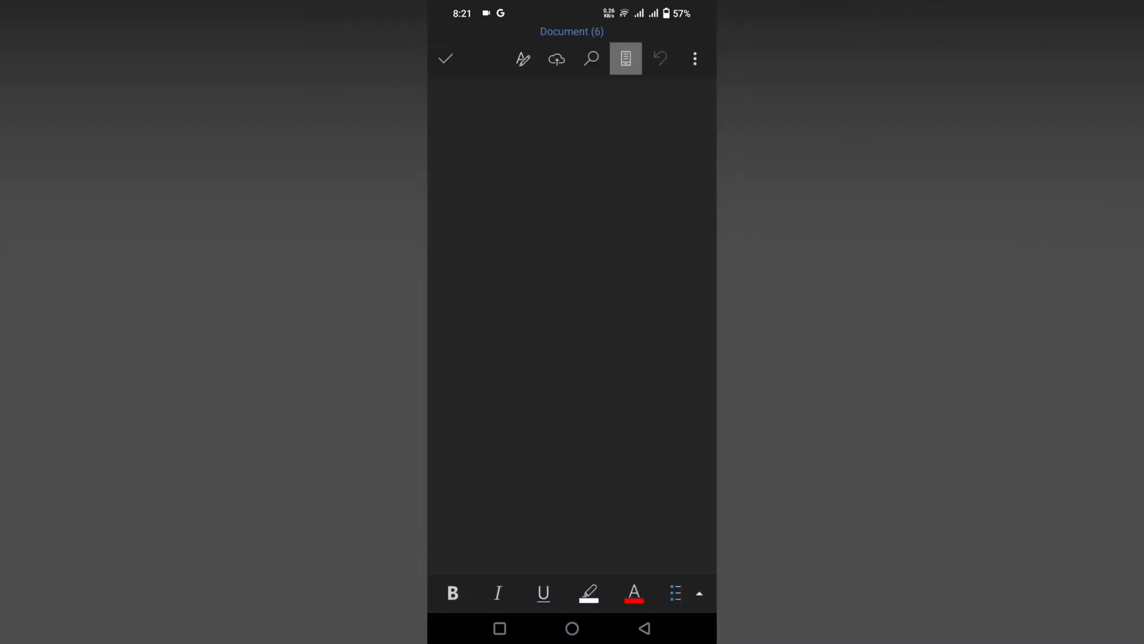
- Open Word's Settings from the document's three-dot menu
left_click(694, 58)
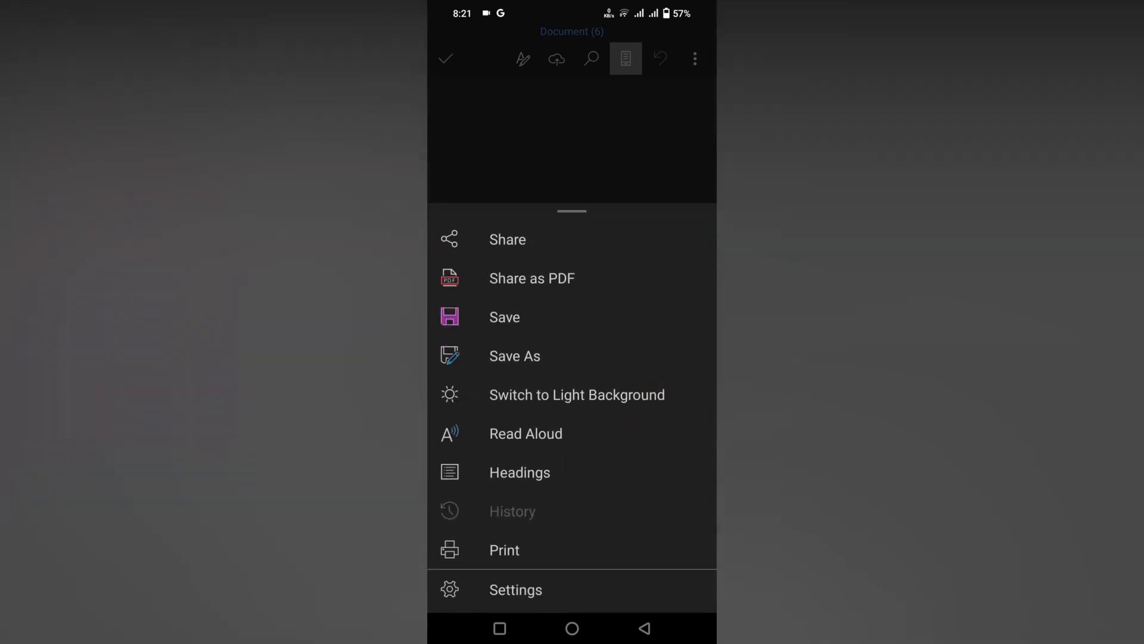
left_click(515, 589)
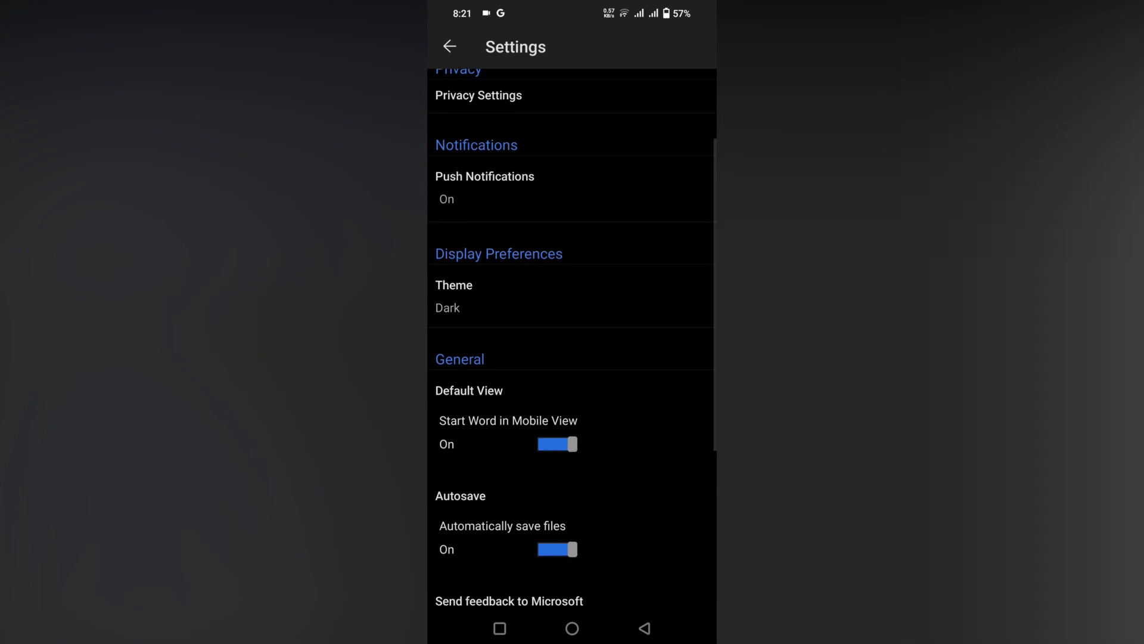
- Set the app theme to Light, acknowledge the restart notice, and leave Word
left_click(453, 295)
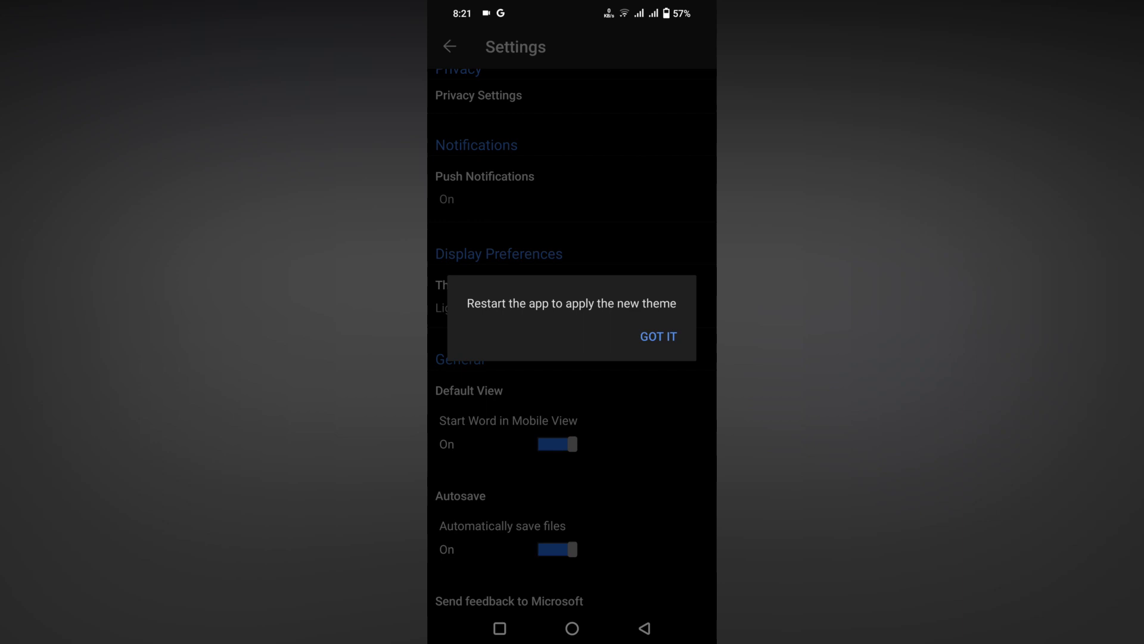
left_click(657, 337)
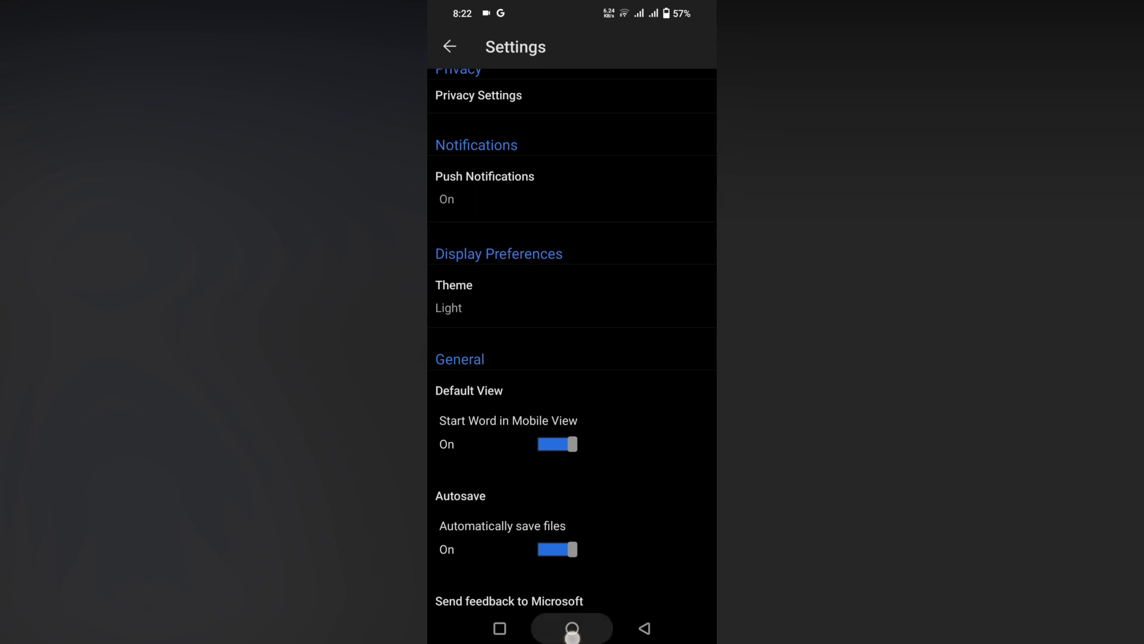
left_click(449, 46)
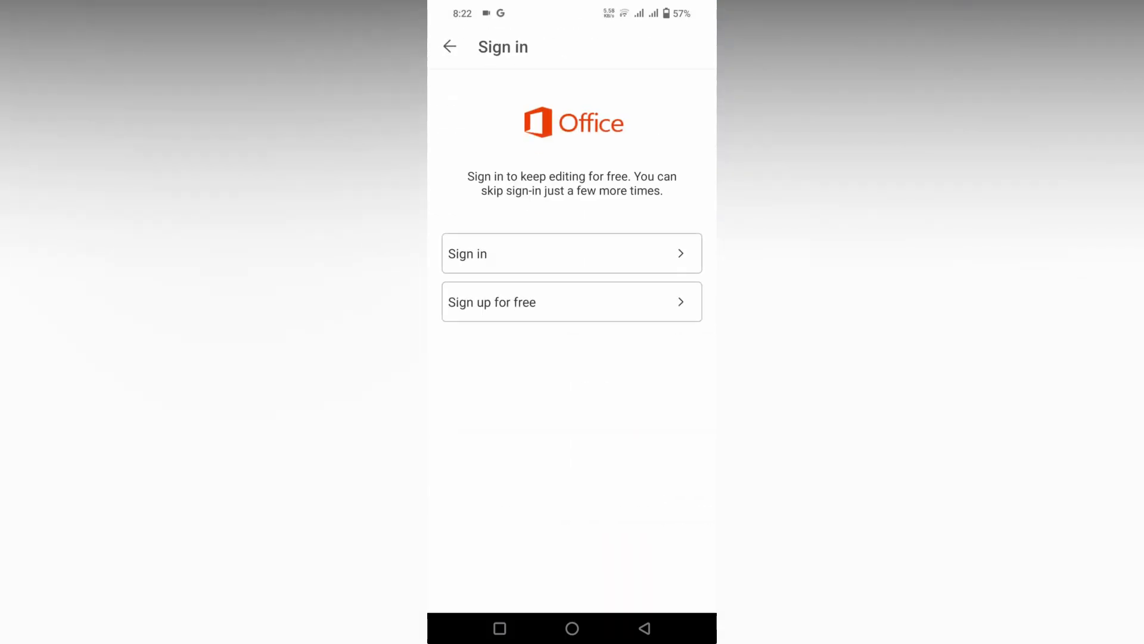
- Skip the sign-in prompt and open blank Document (7) in the light theme
left_click(450, 47)
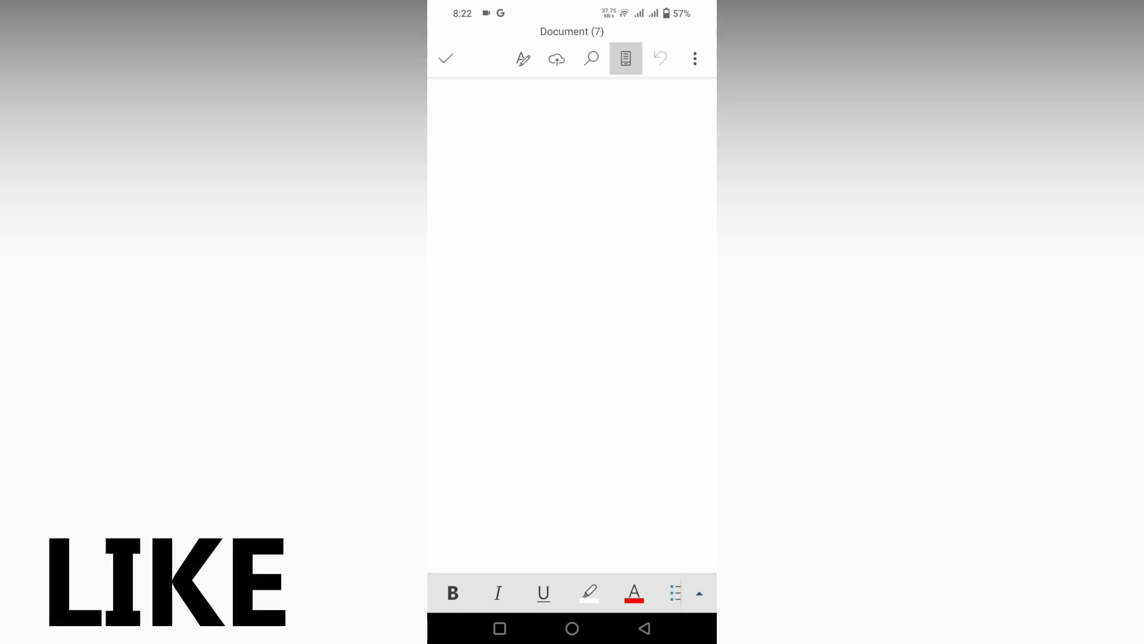
left_click(449, 95)
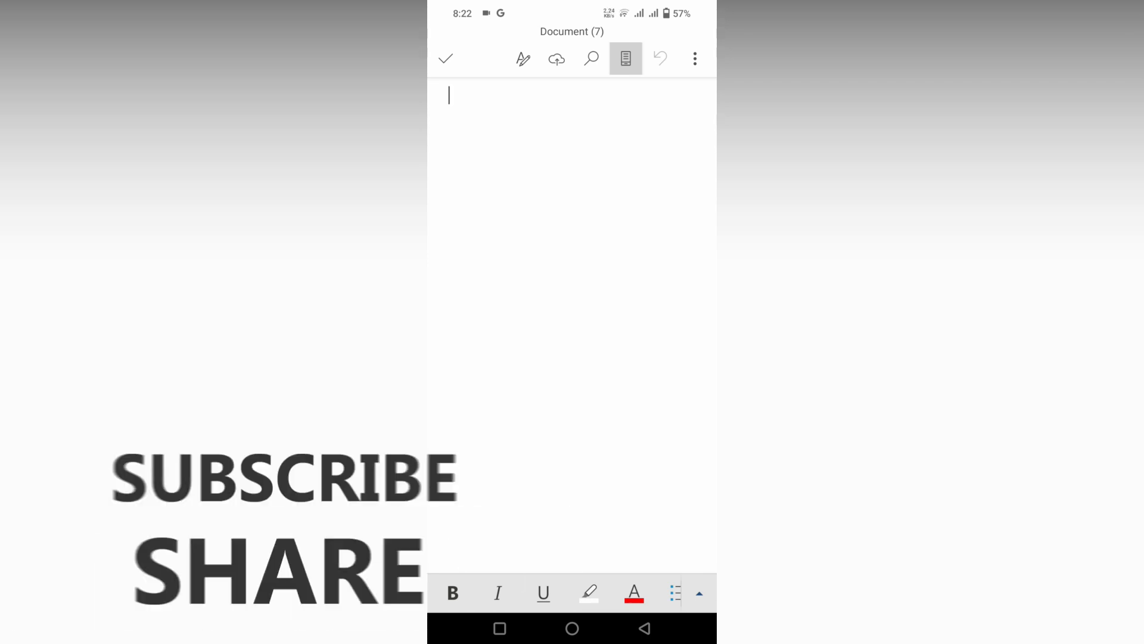